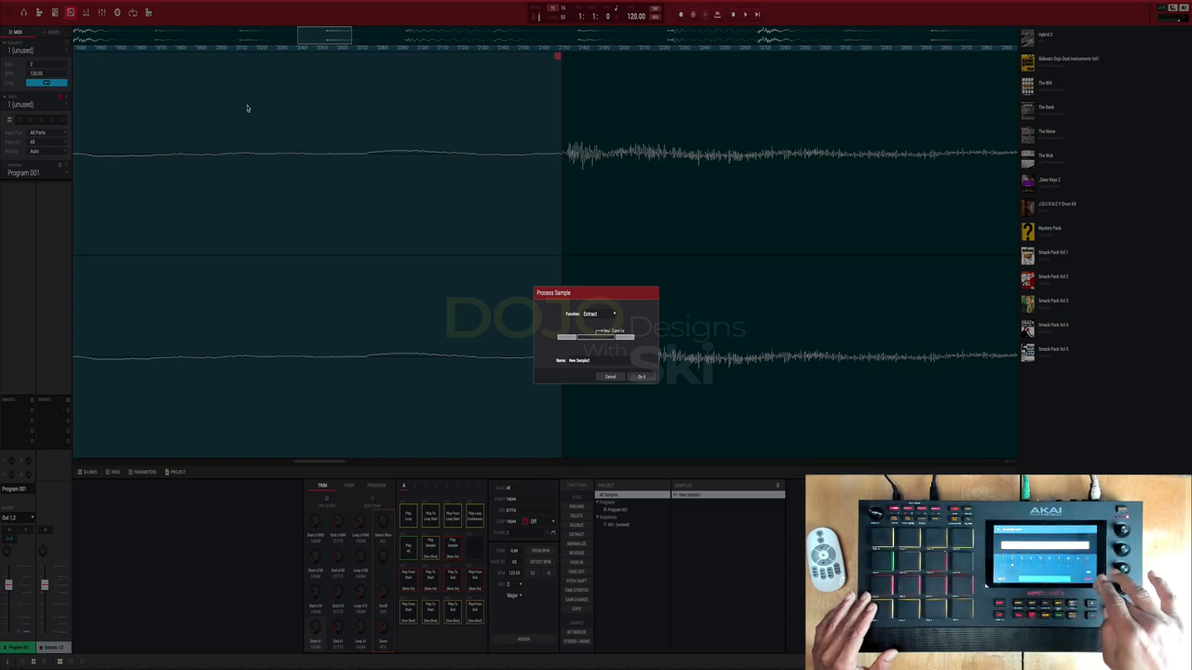
Step: Set the Extract start and end around the second hi-hat region of the break
click(642, 376)
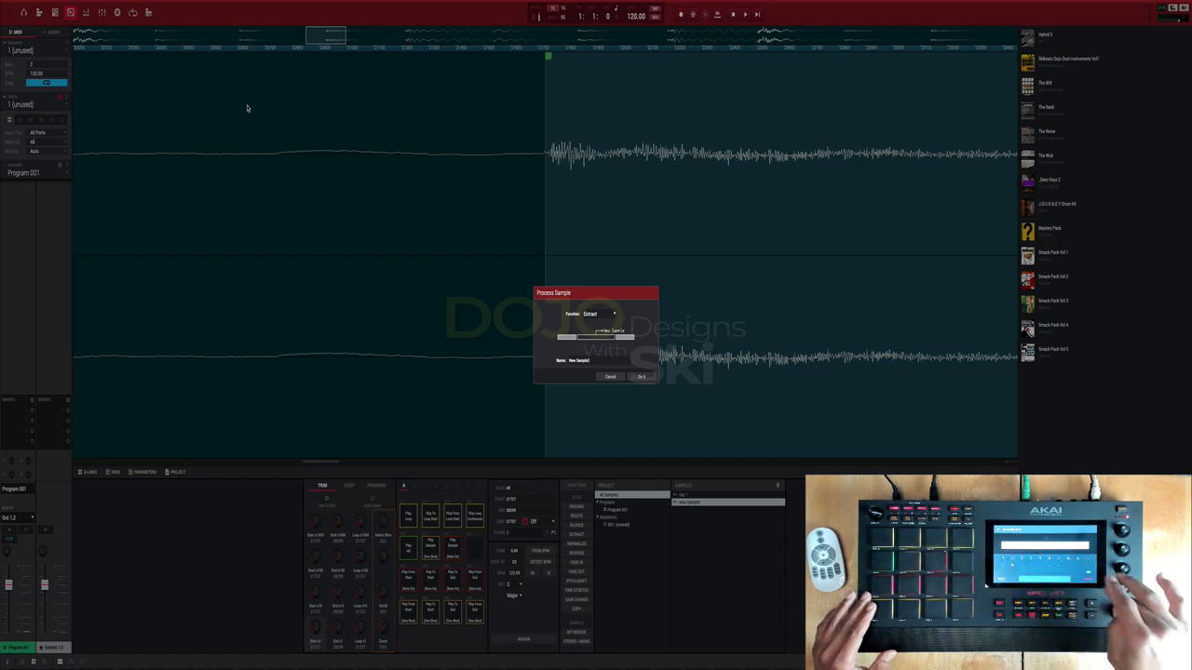
click(641, 376)
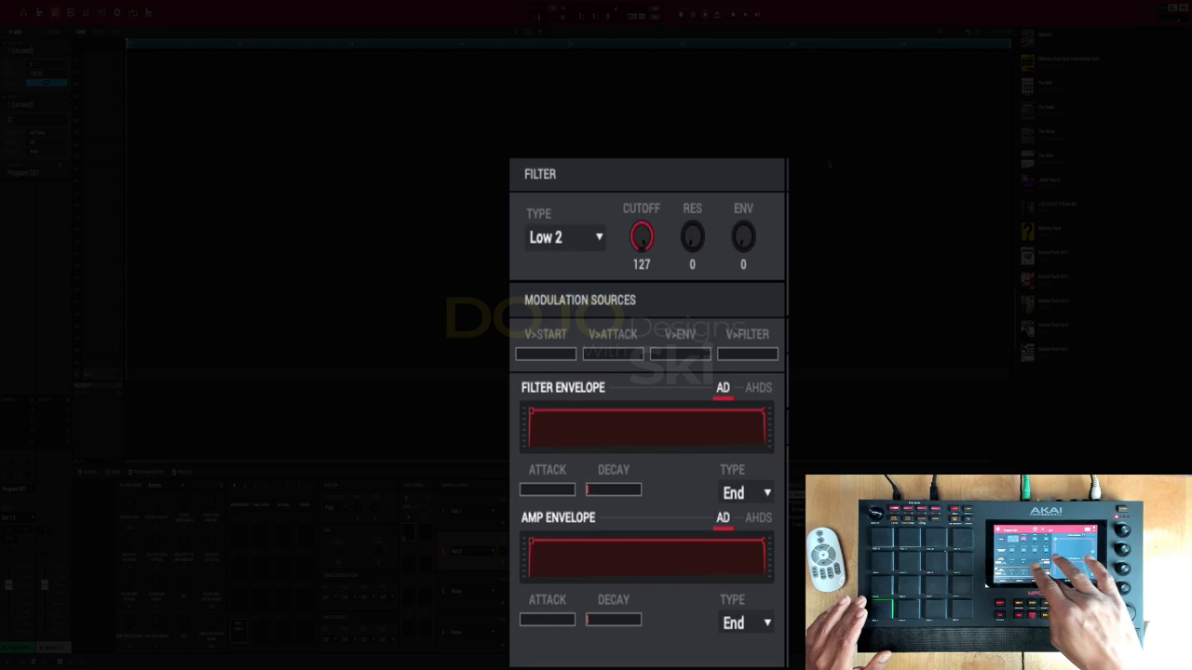
Step: Turn the Amp Envelope Decay knob down to a very short value
click(745, 623)
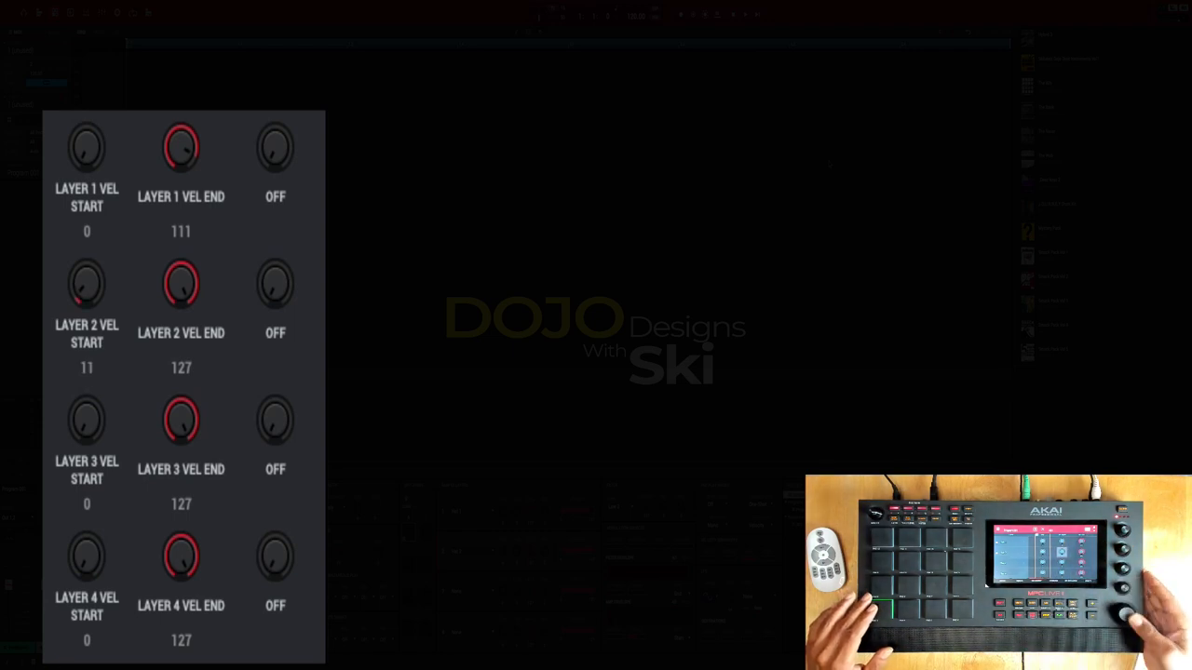
Step: Raise Layer 2's velocity start to 99 so it spans 99–127
drag(87, 284, 87, 261)
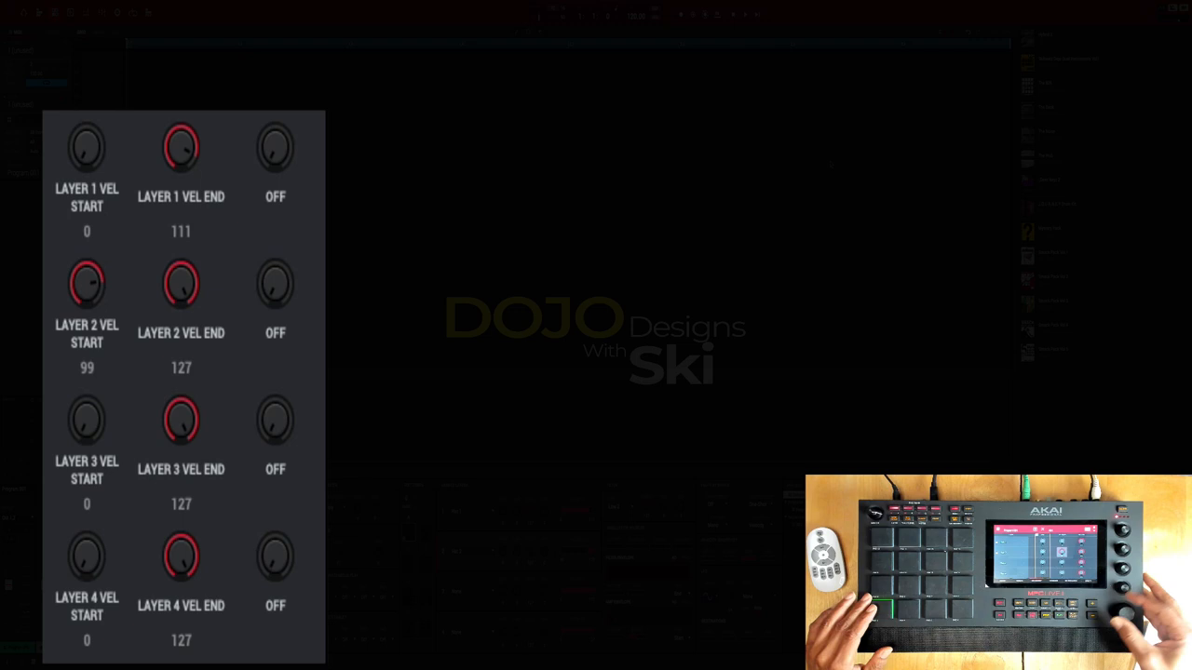